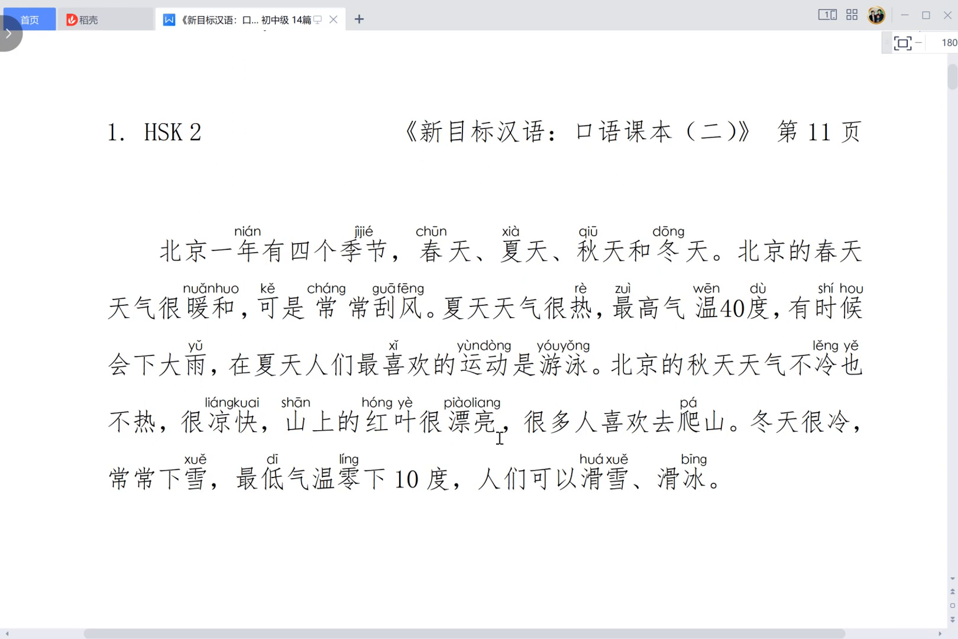
pyautogui.click(31, 18)
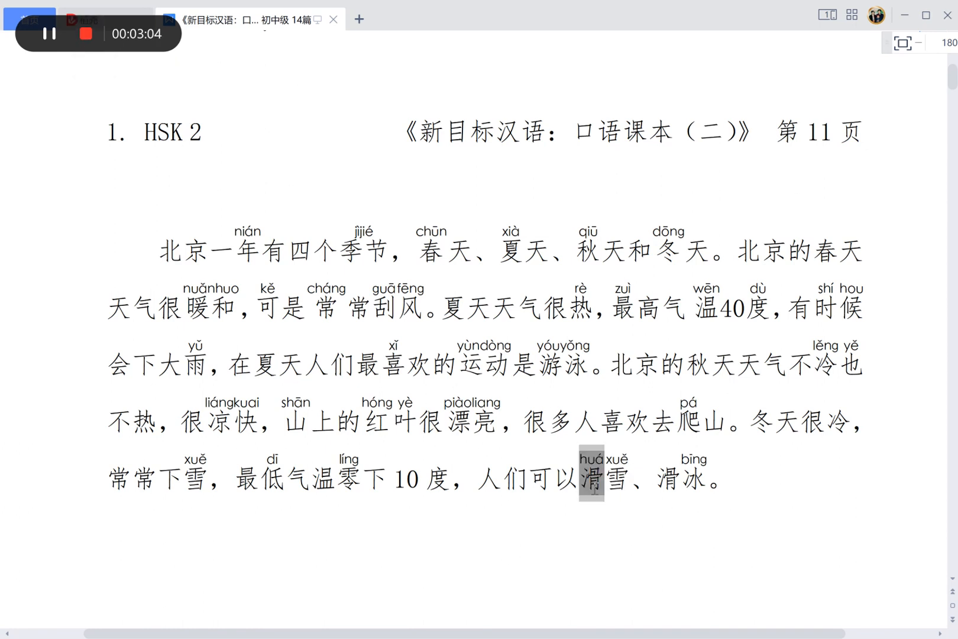
pyautogui.click(693, 480)
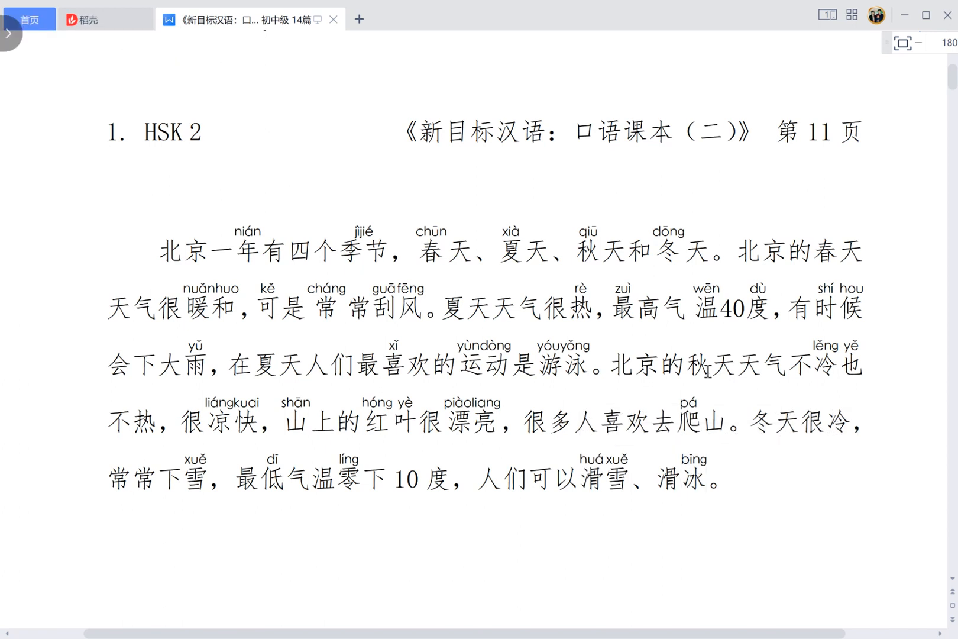
pyautogui.click(56, 34)
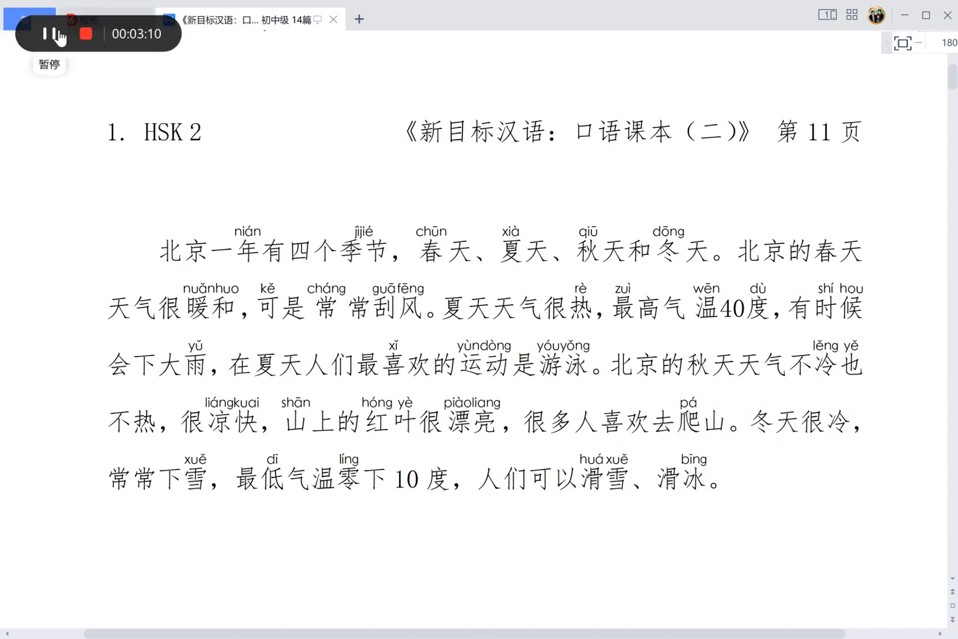